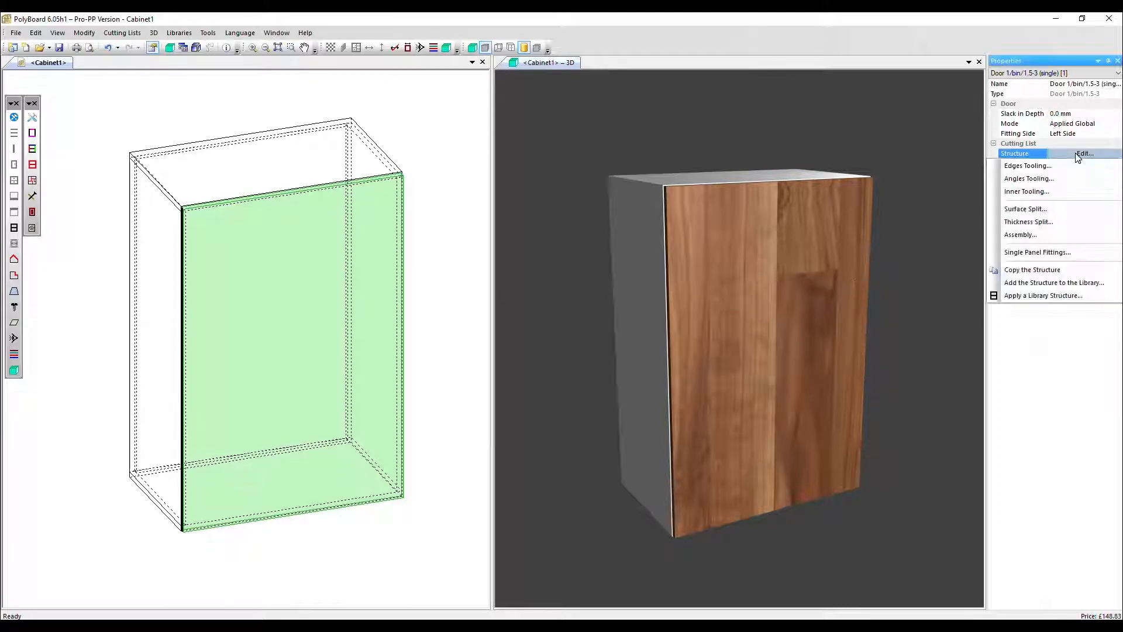
Open the door's Surface Split and add Panel 3 for three equal panels.
left_click(1025, 208)
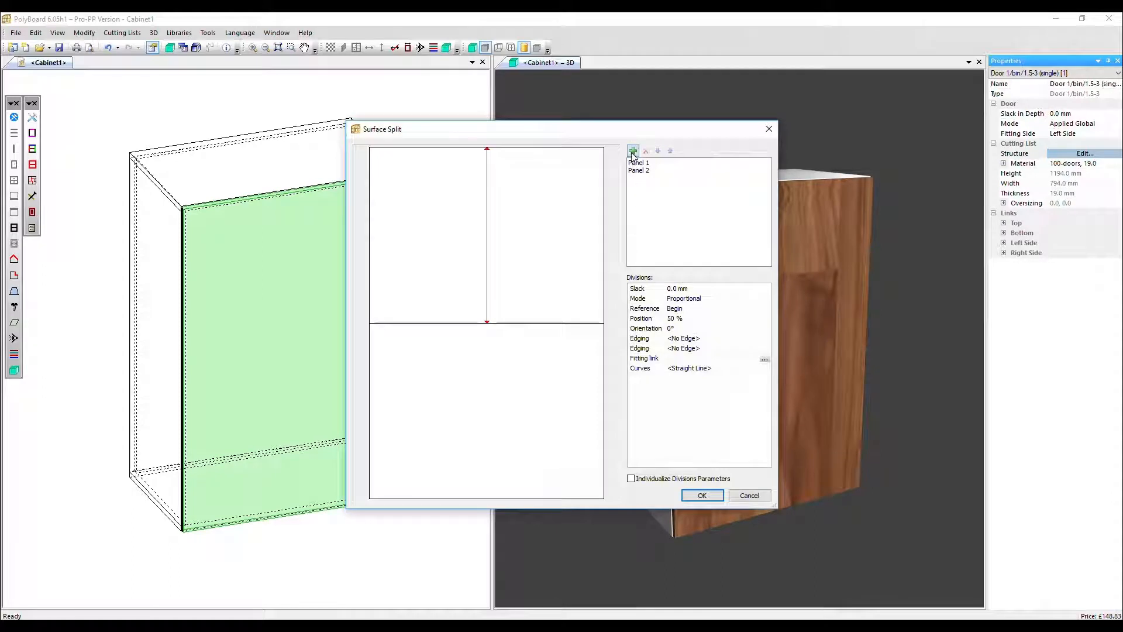
left_click(632, 150)
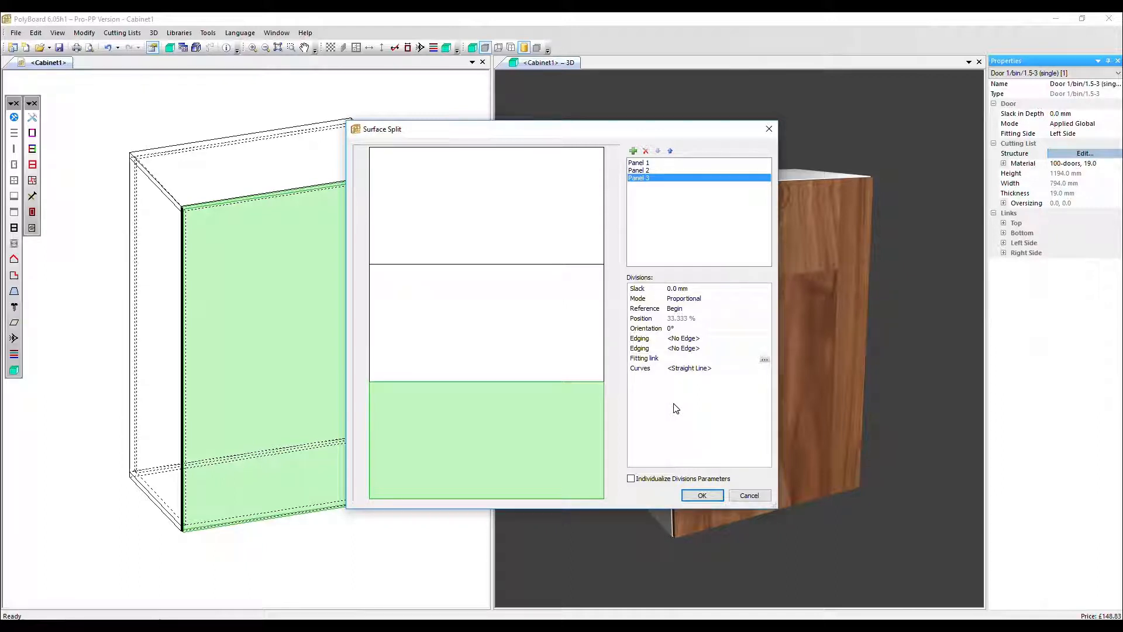
mouse_move(617, 453)
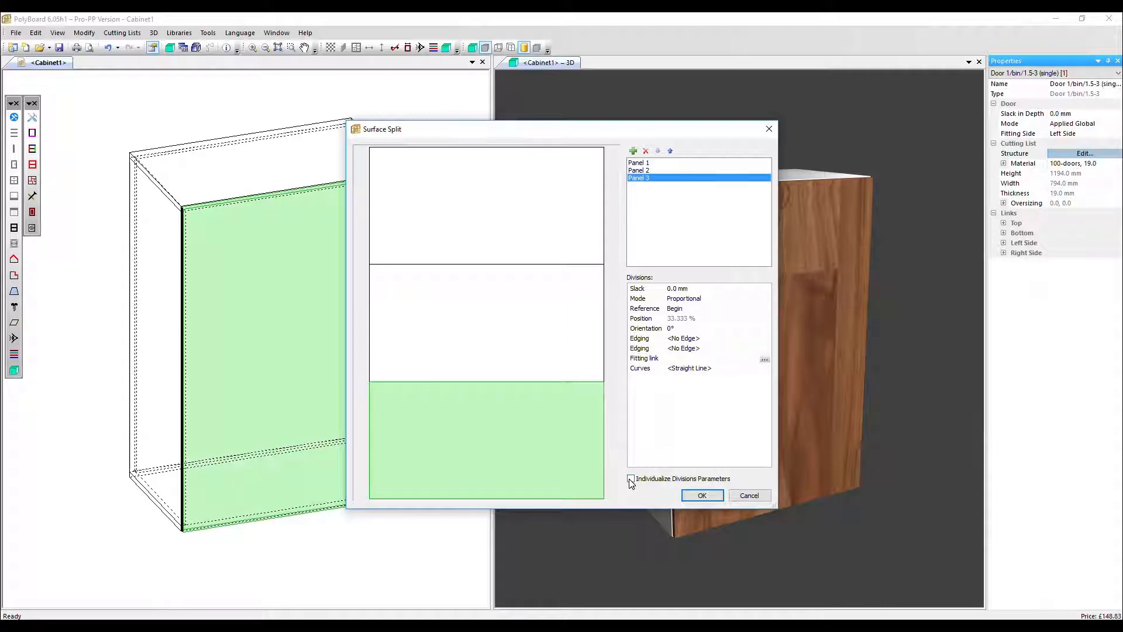
Individualize division parameters and set a 20 mm slack on Panels 1/2.
left_click(631, 478)
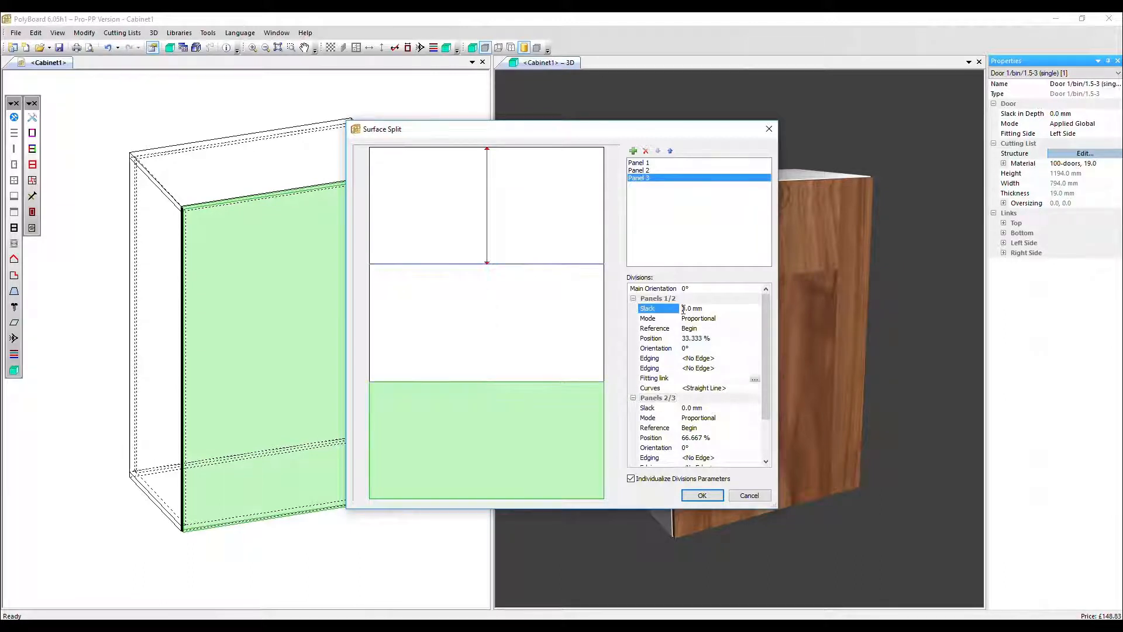
type("20.0 mm")
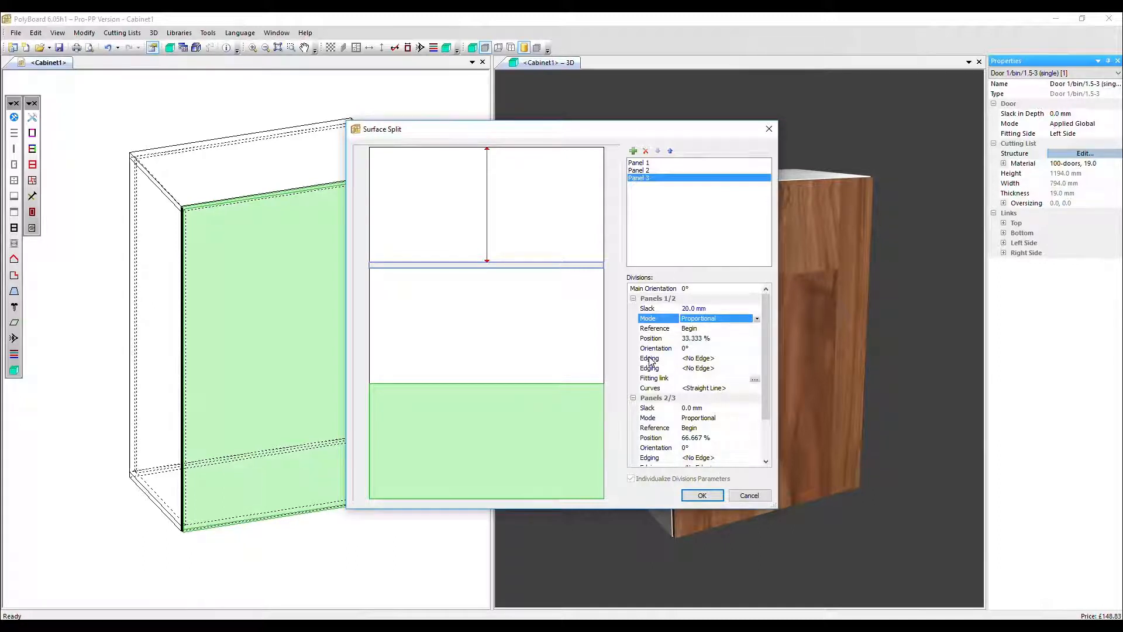
mouse_move(487, 296)
type("0")
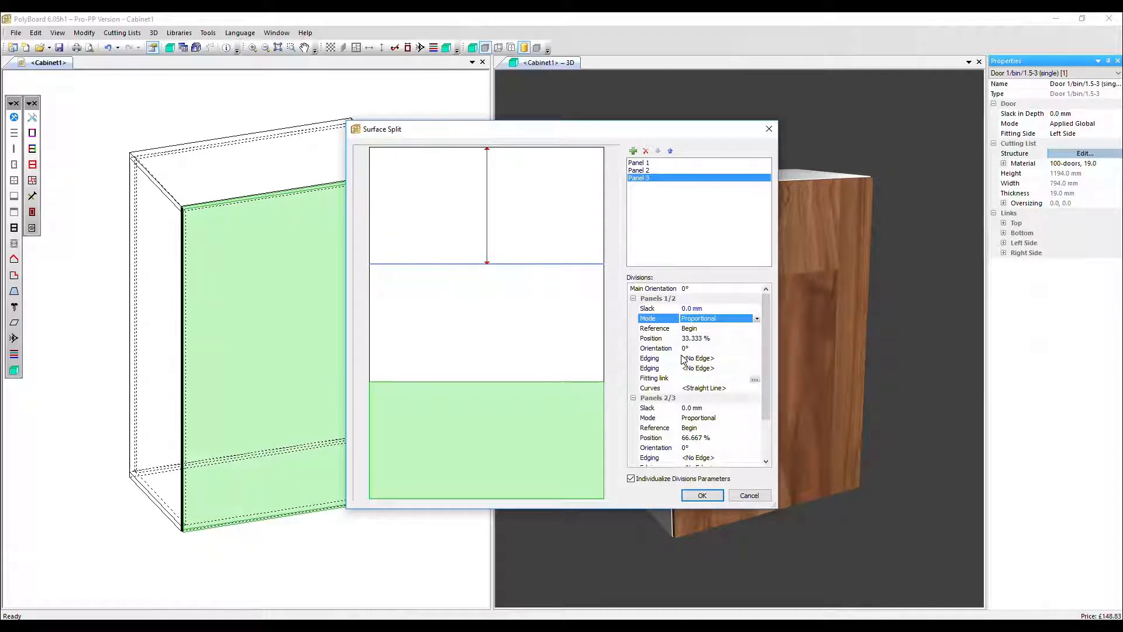
left_click(655, 348)
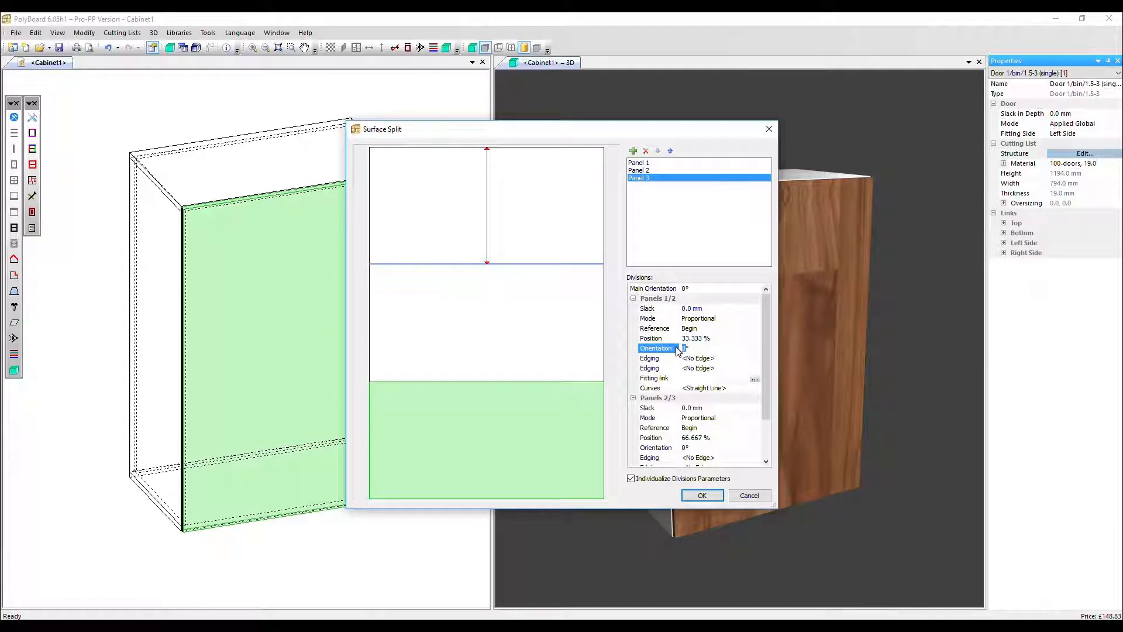
type("10")
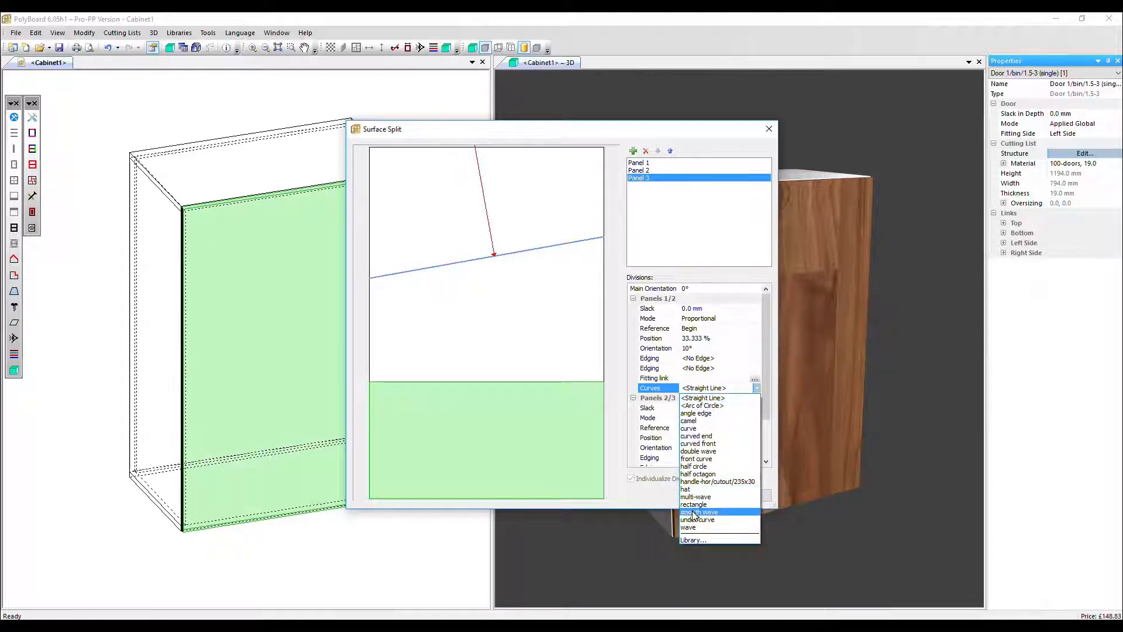
left_click(699, 511)
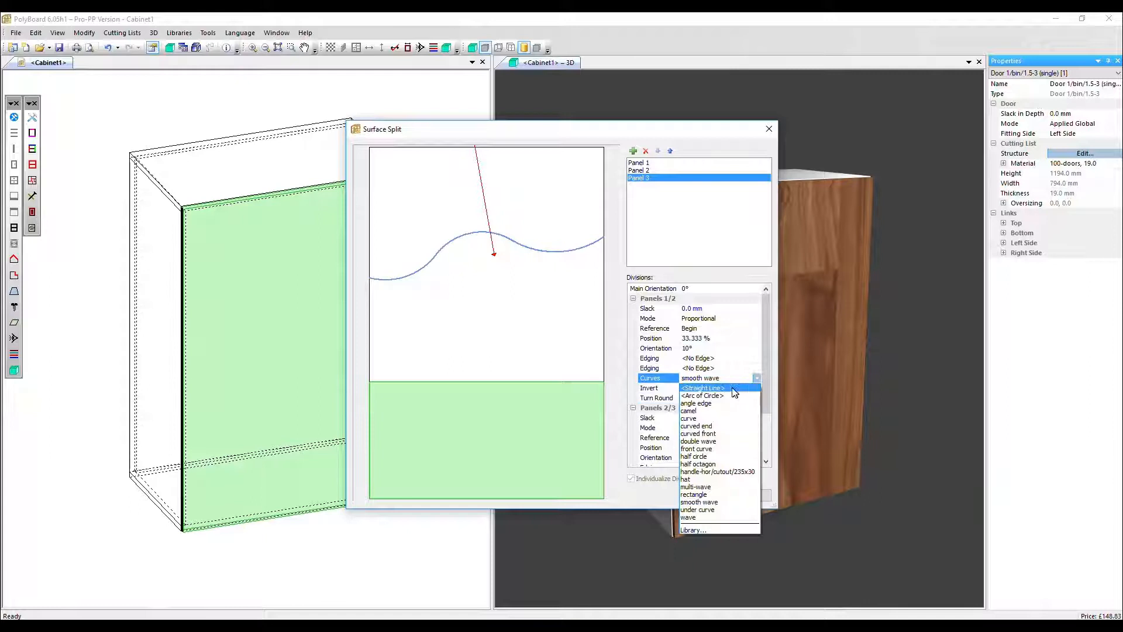
left_click(702, 387)
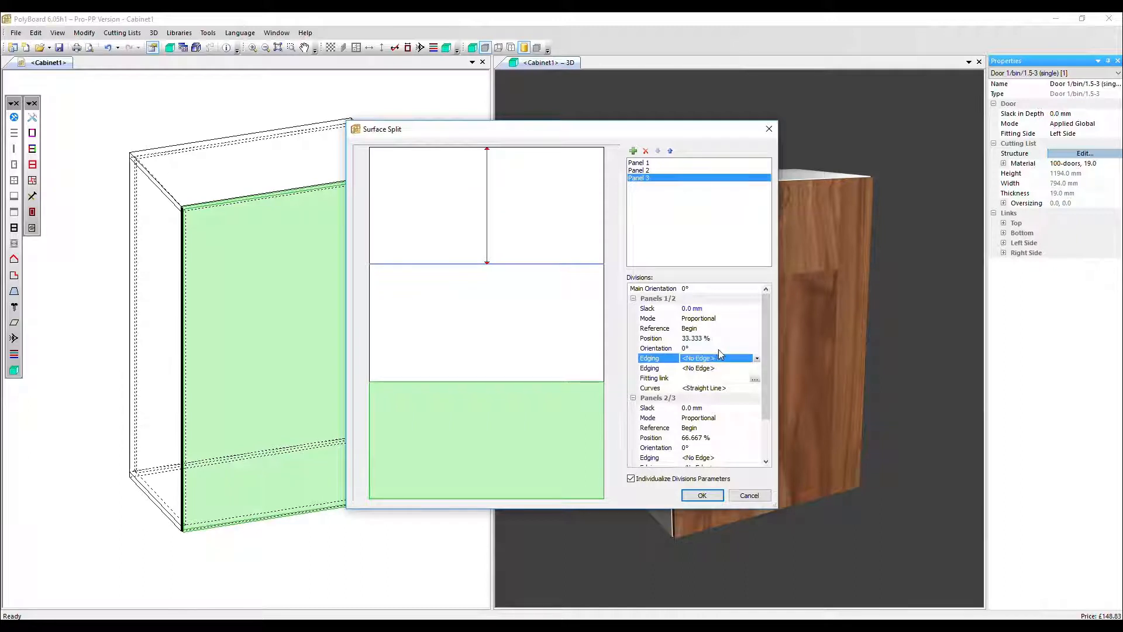
mouse_move(723, 342)
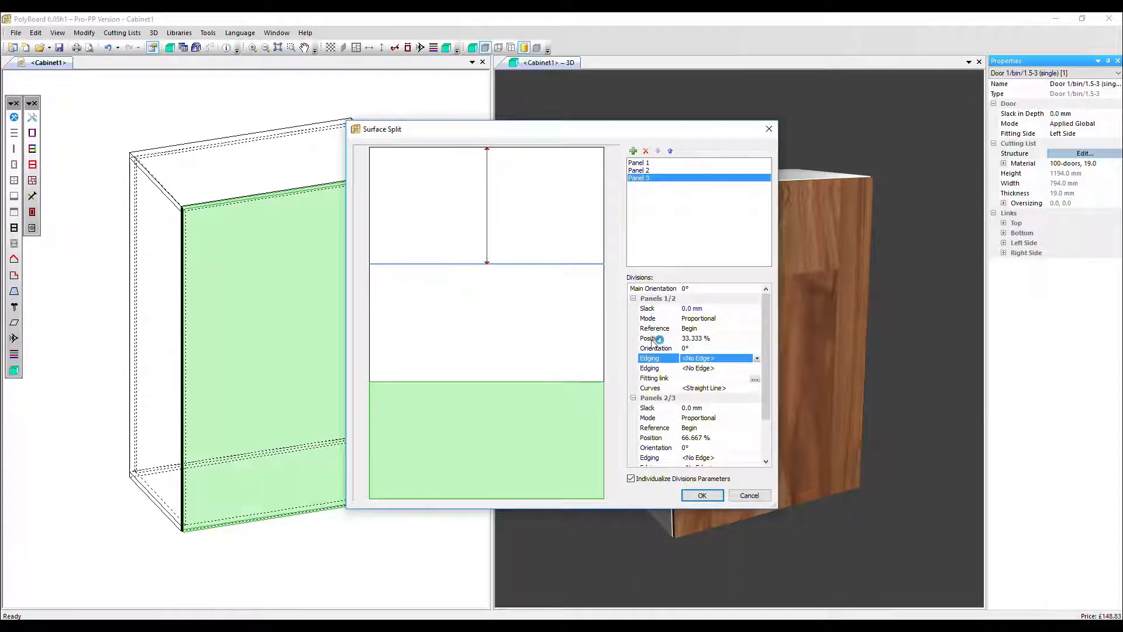
mouse_move(699, 319)
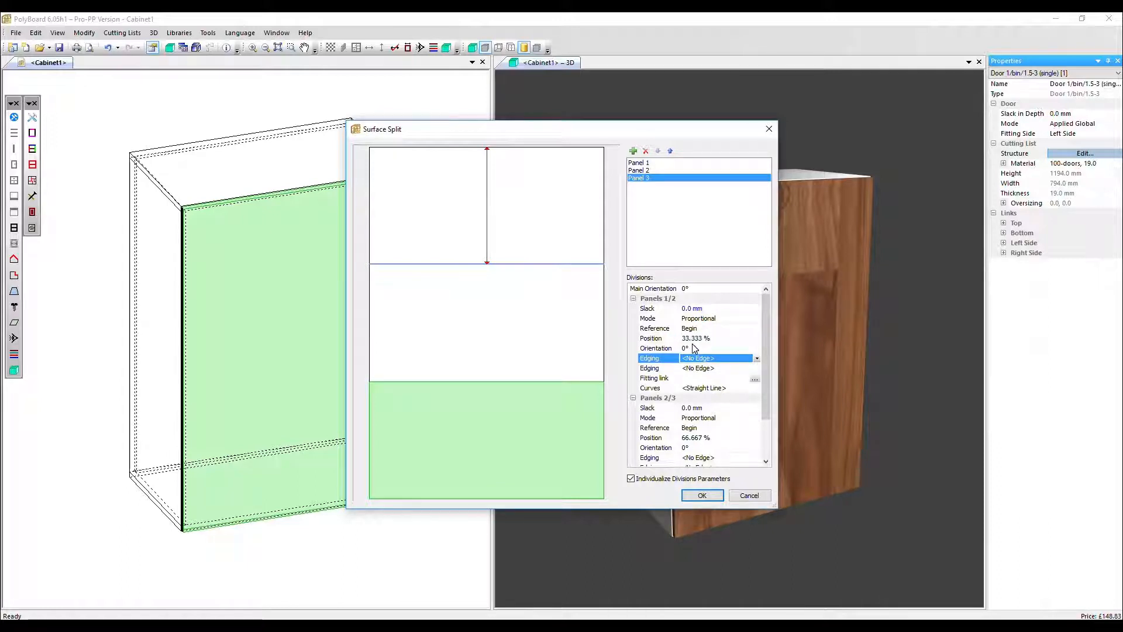
mouse_move(702, 346)
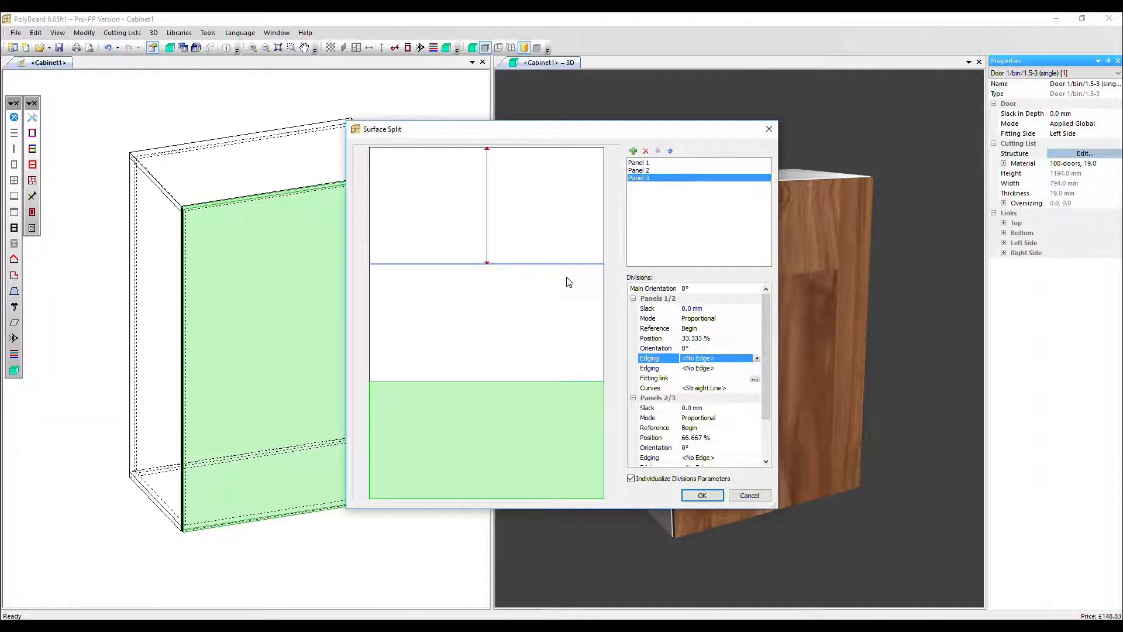
mouse_move(562, 275)
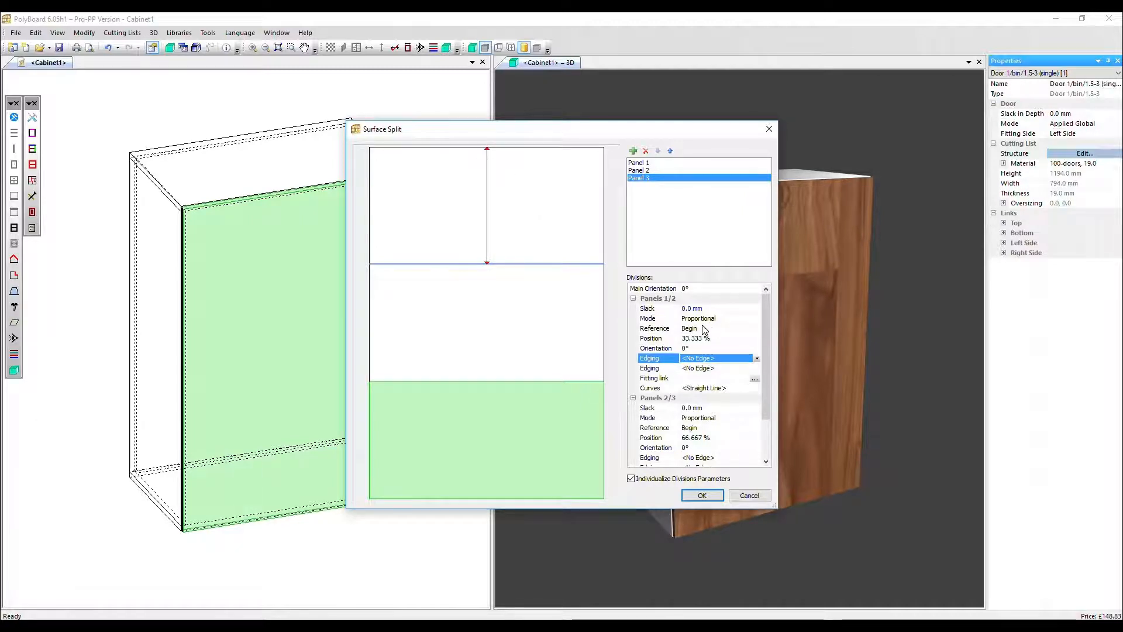
Set the Panels 1/2 division reference to End.
left_click(755, 328)
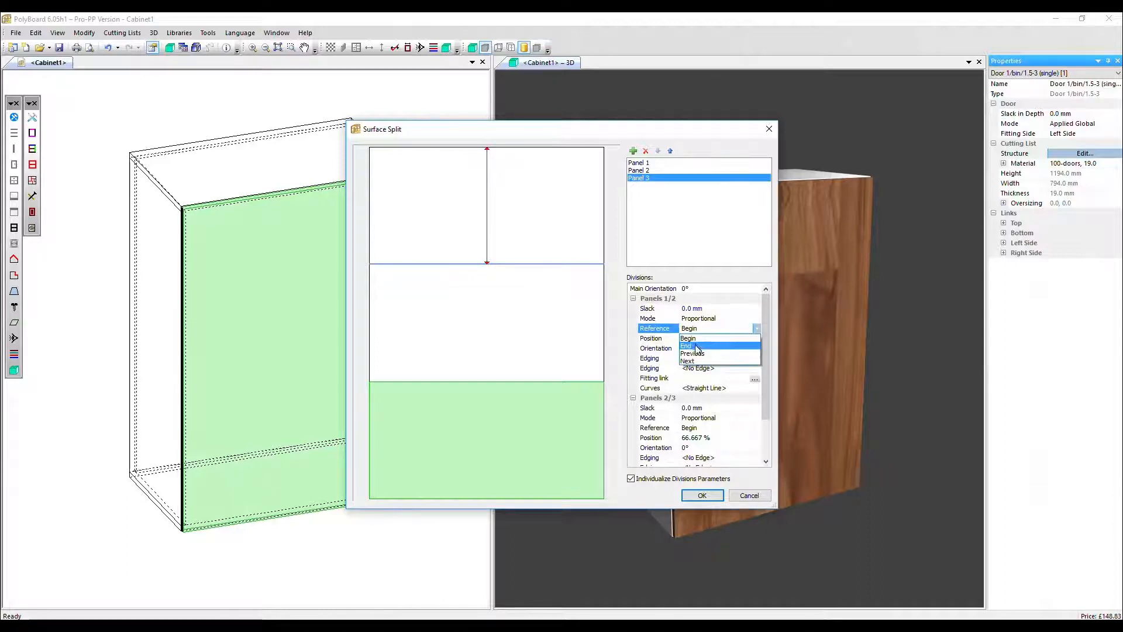
left_click(686, 346)
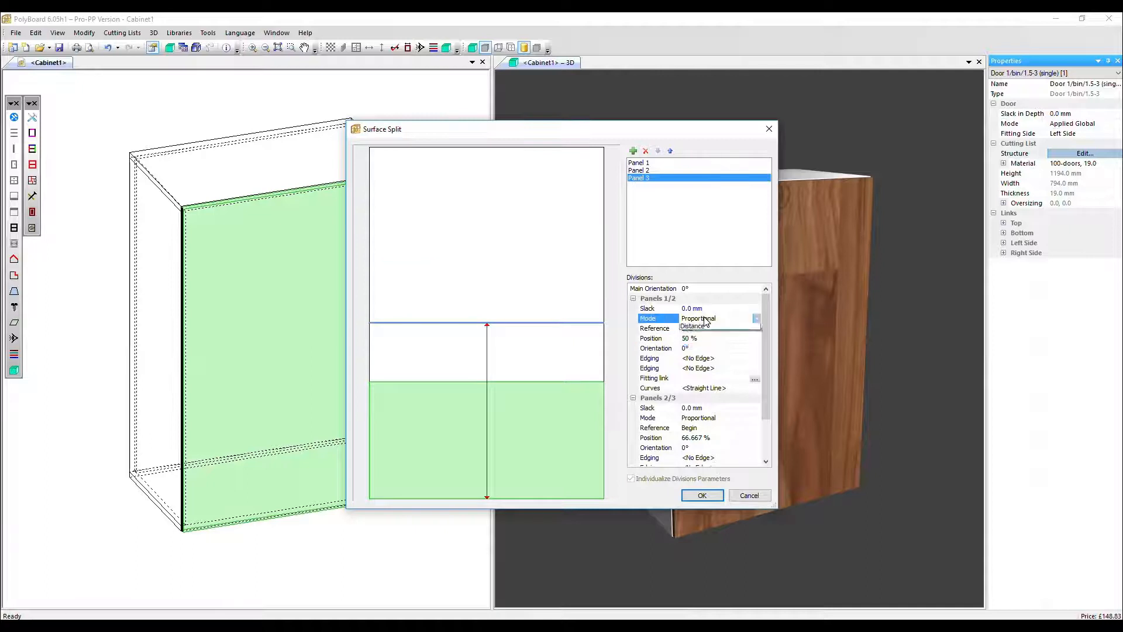
Position the first division by Distance, referenced to the Next division, and confirm with OK.
left_click(692, 326)
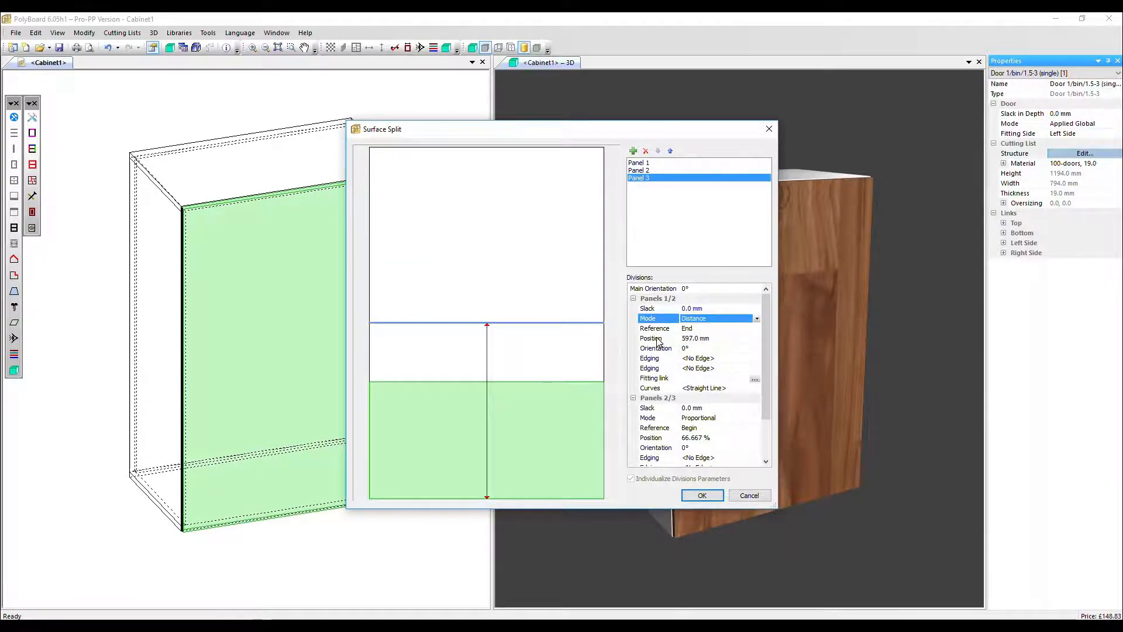
left_click(650, 337)
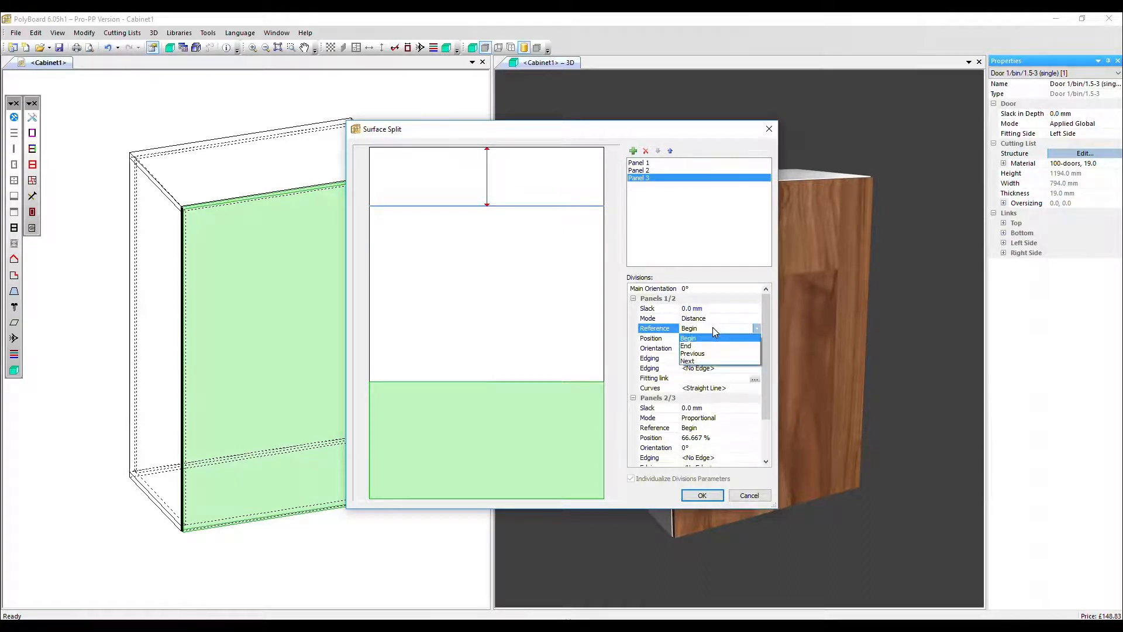
mouse_move(712, 361)
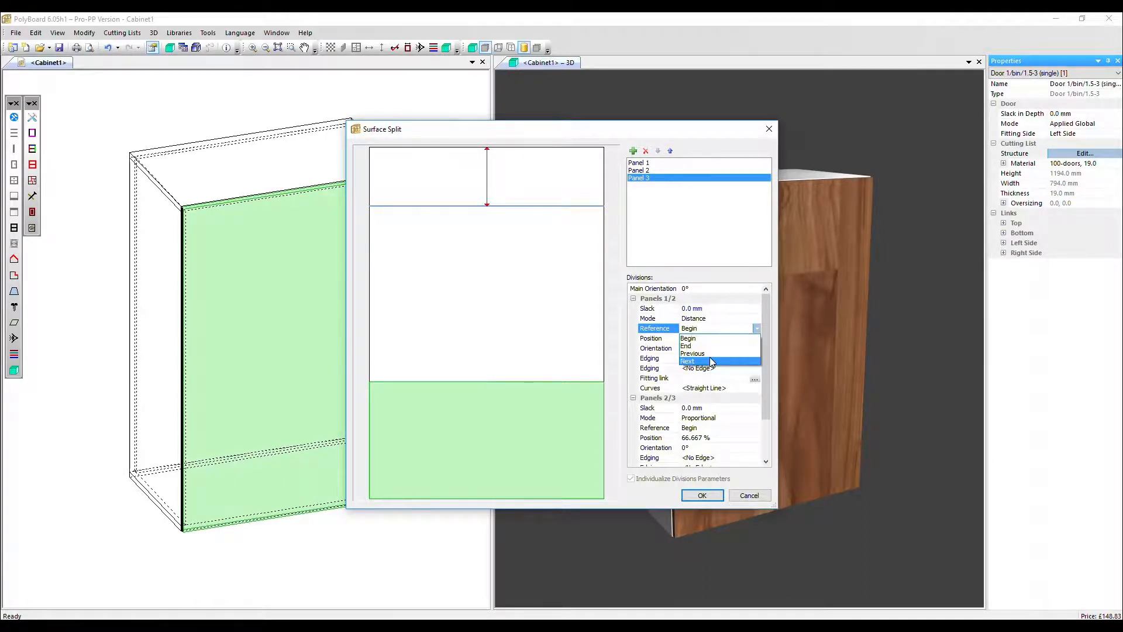
left_click(692, 353)
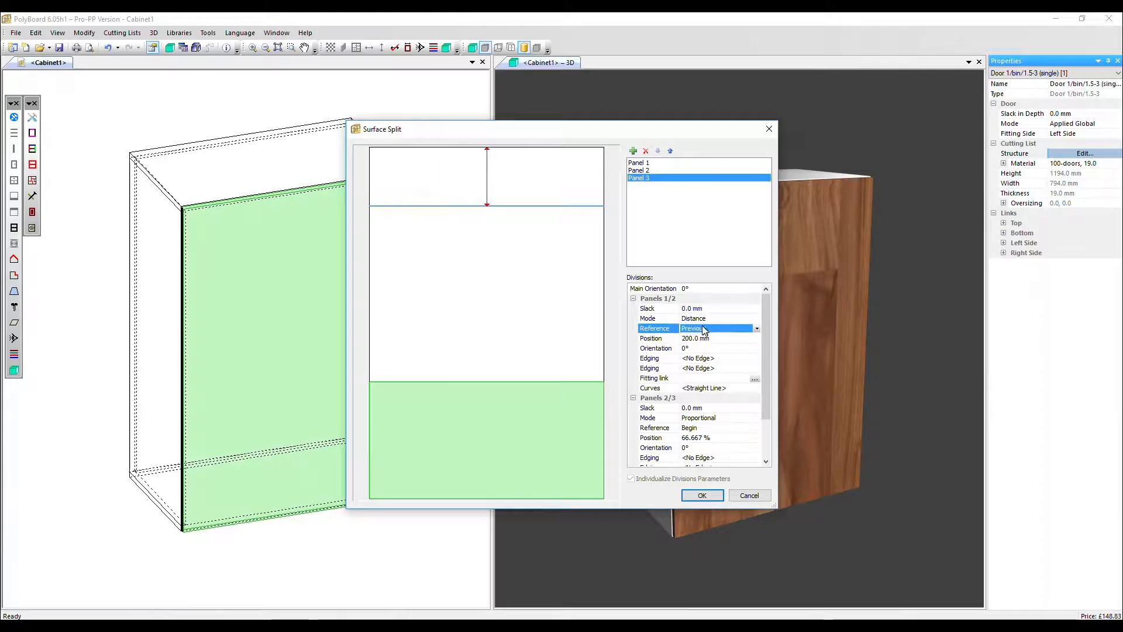
left_click(756, 328)
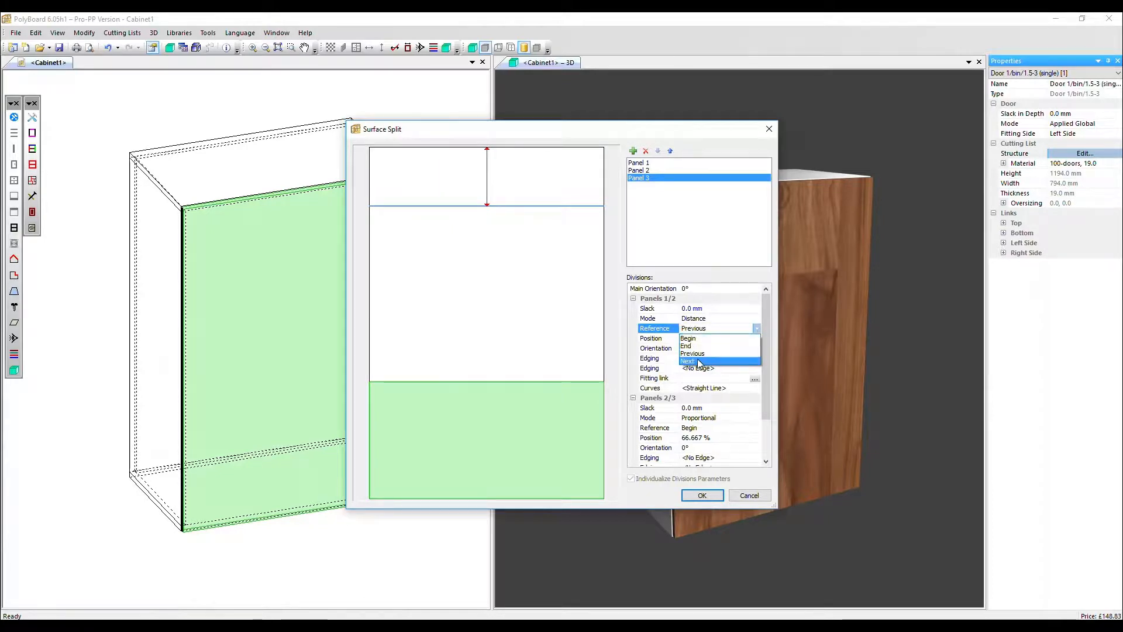
left_click(689, 361)
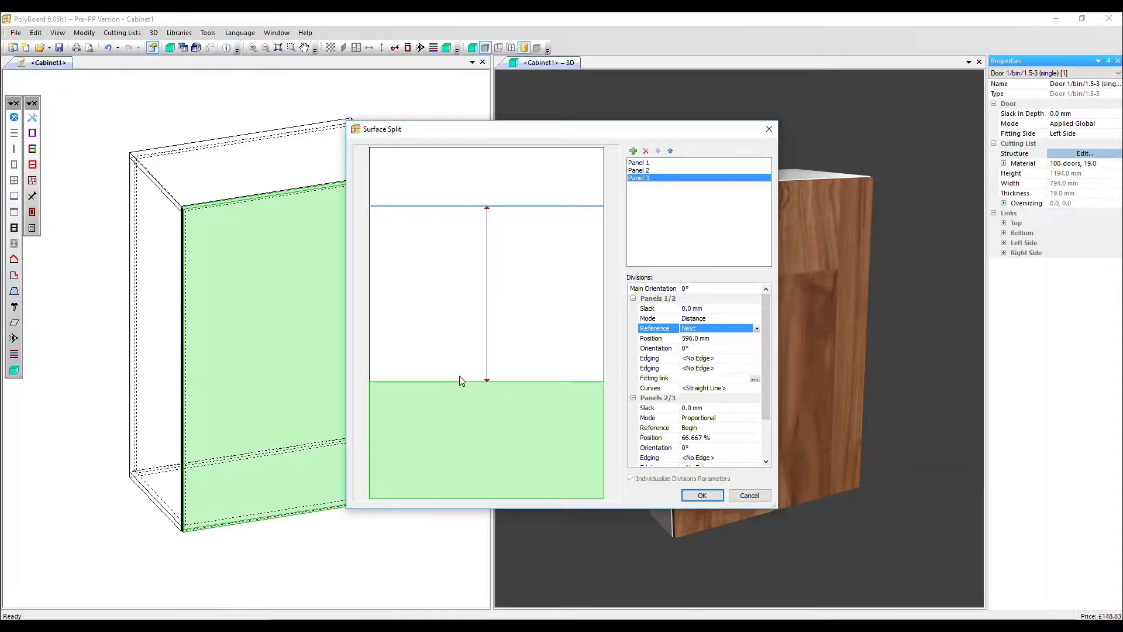
mouse_move(581, 395)
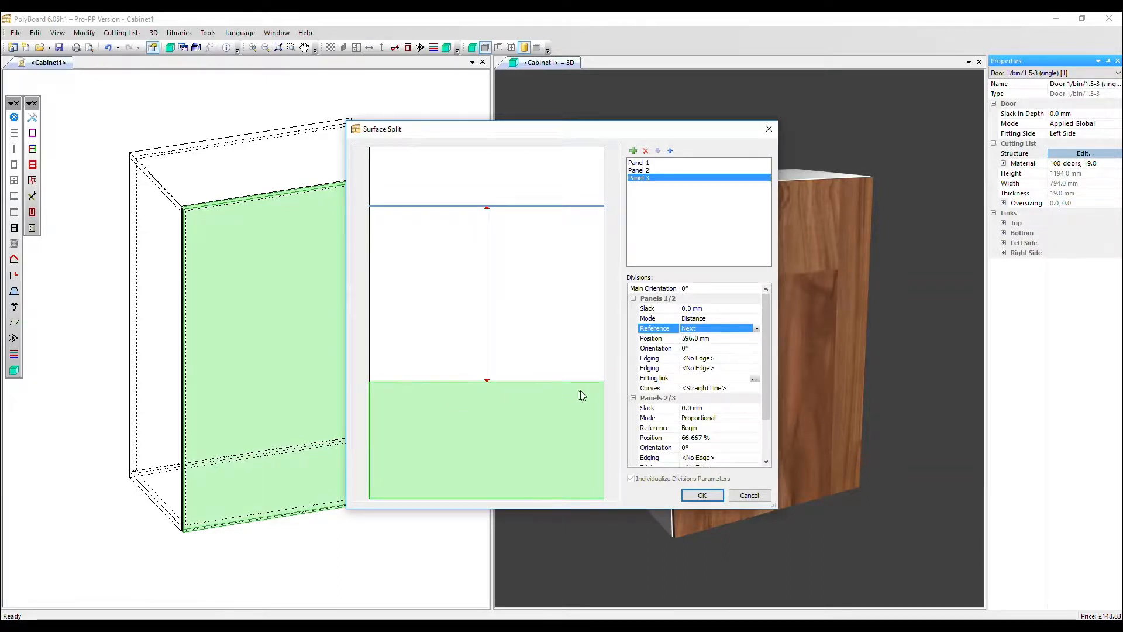
left_click(701, 494)
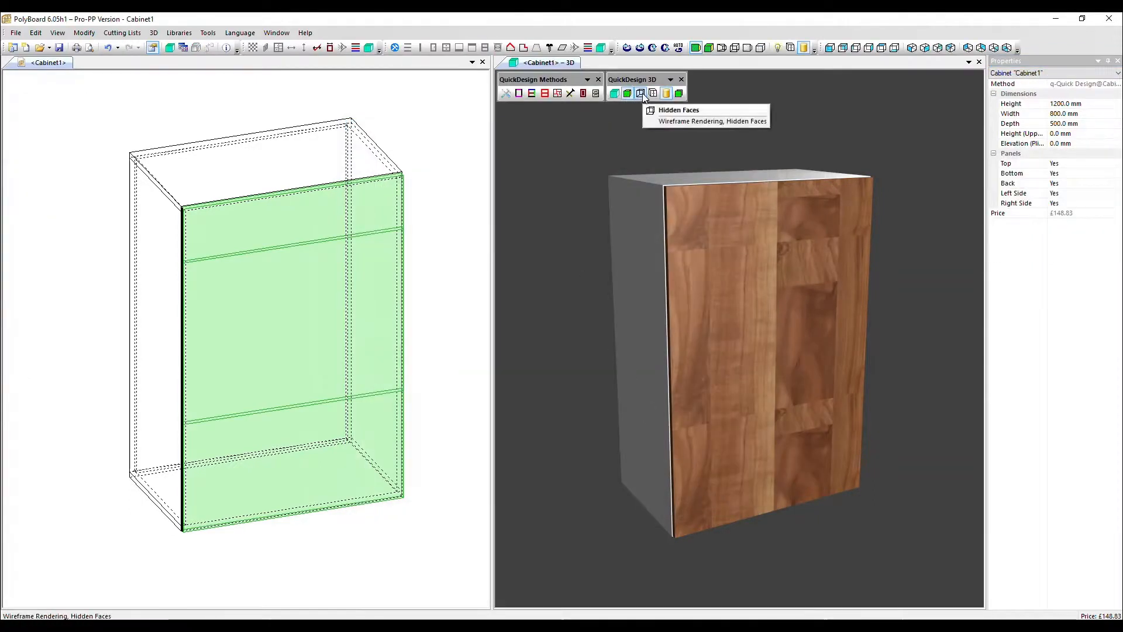
Switch the 3D view to hidden-face wireframe rendering.
left_click(639, 93)
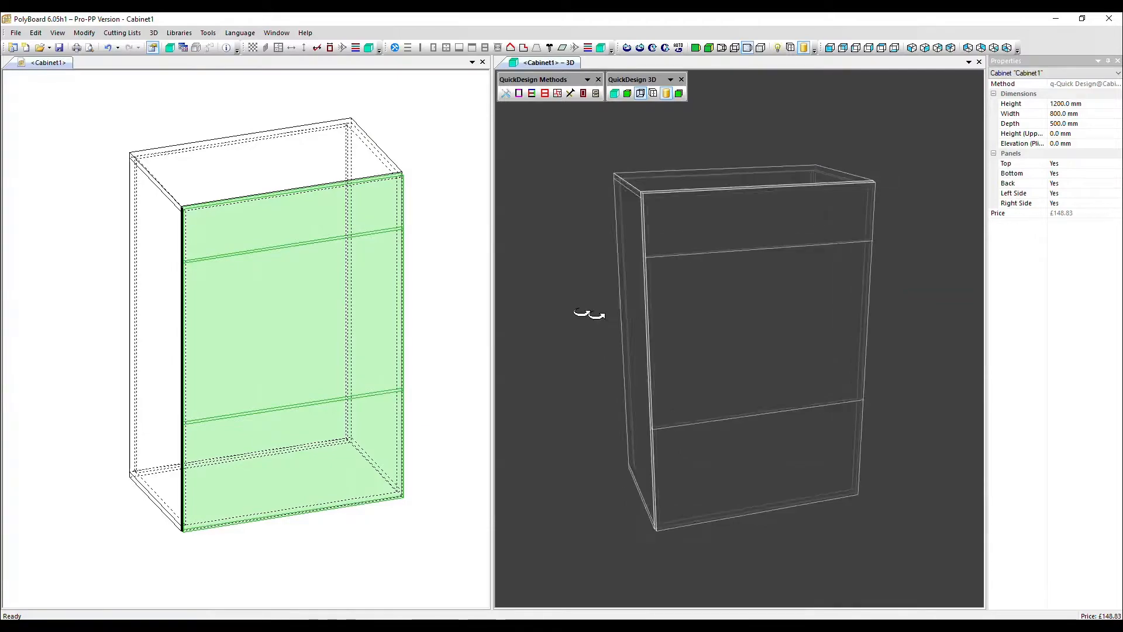